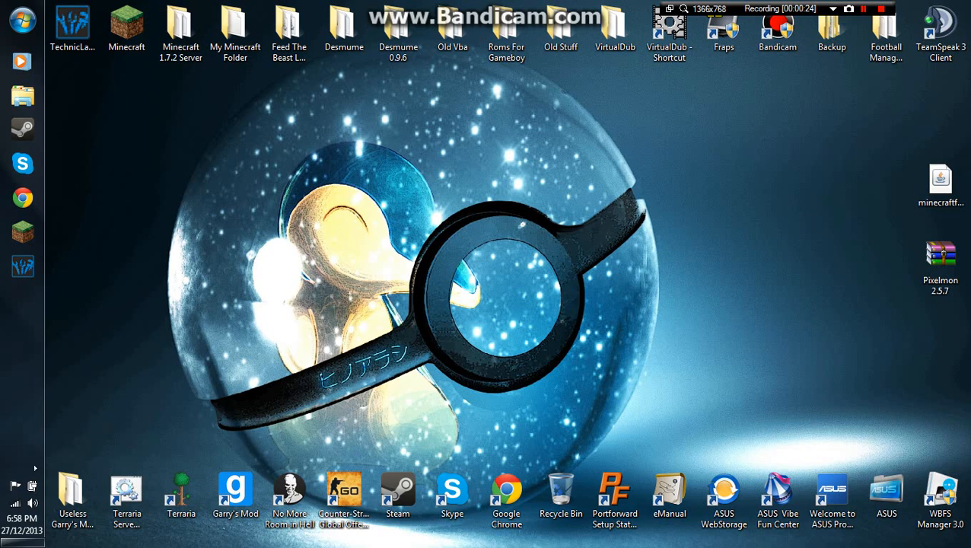
Step: Run the Forge 9.11.1.935 installer from the desktop and install it for the client
{"action": "left_click", "coordinate": [940, 183]}
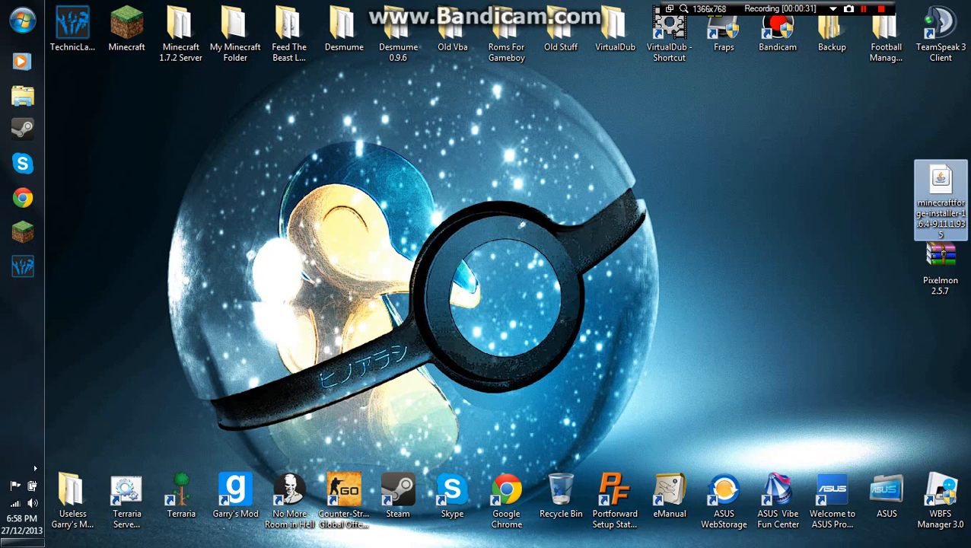
{"action": "double_click", "coordinate": [941, 183]}
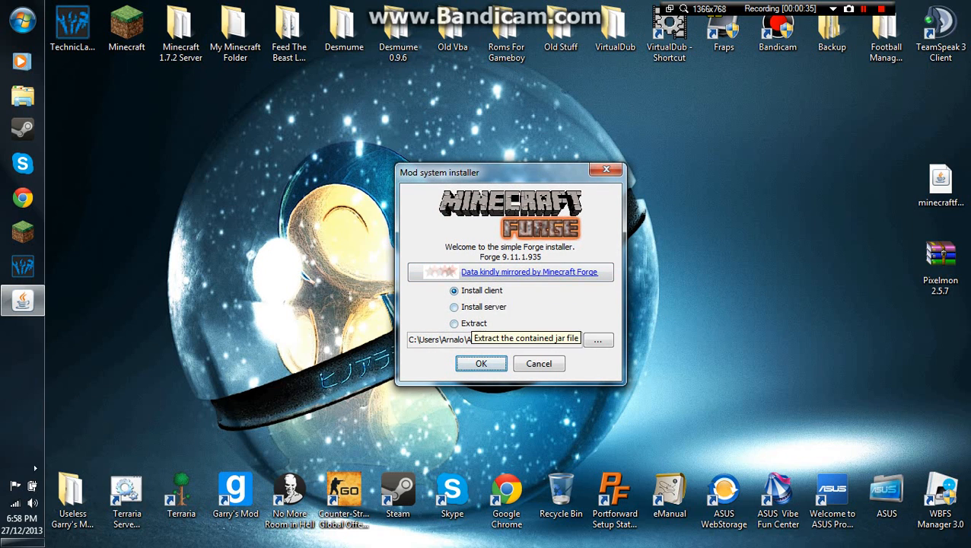
{"action": "left_click", "coordinate": [453, 290]}
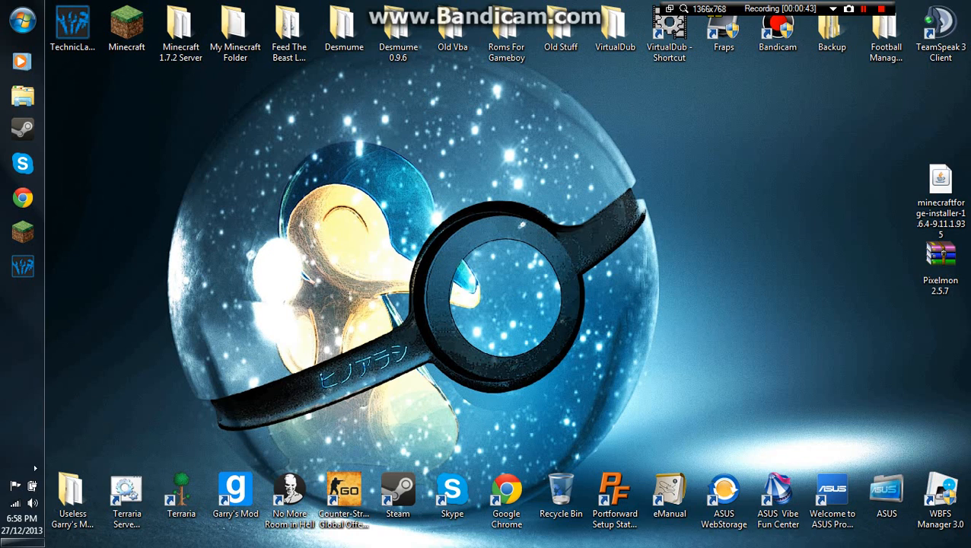
Step: Launch Minecraft 1.6.4 from the desktop shortcut using the Forge profile
{"action": "left_click", "coordinate": [126, 27]}
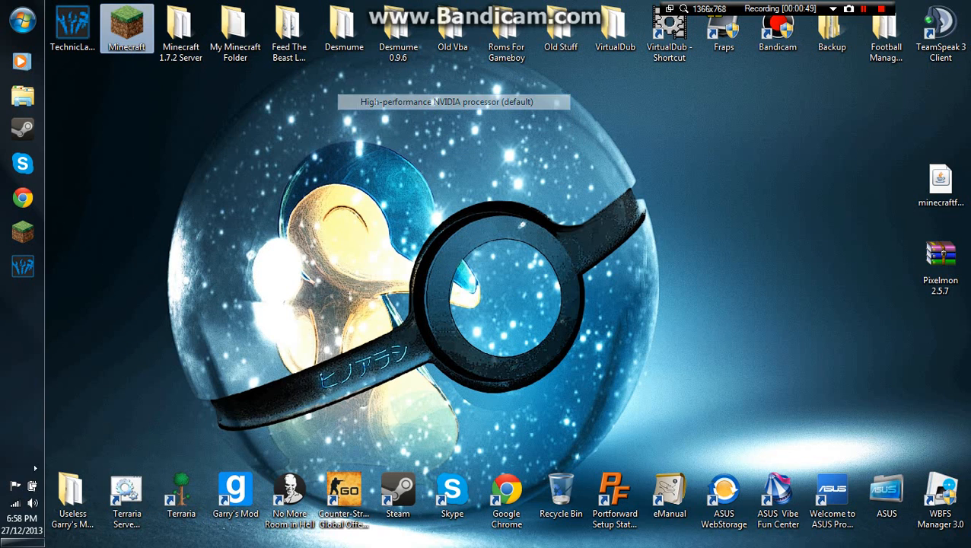
{"action": "double_click", "coordinate": [127, 27]}
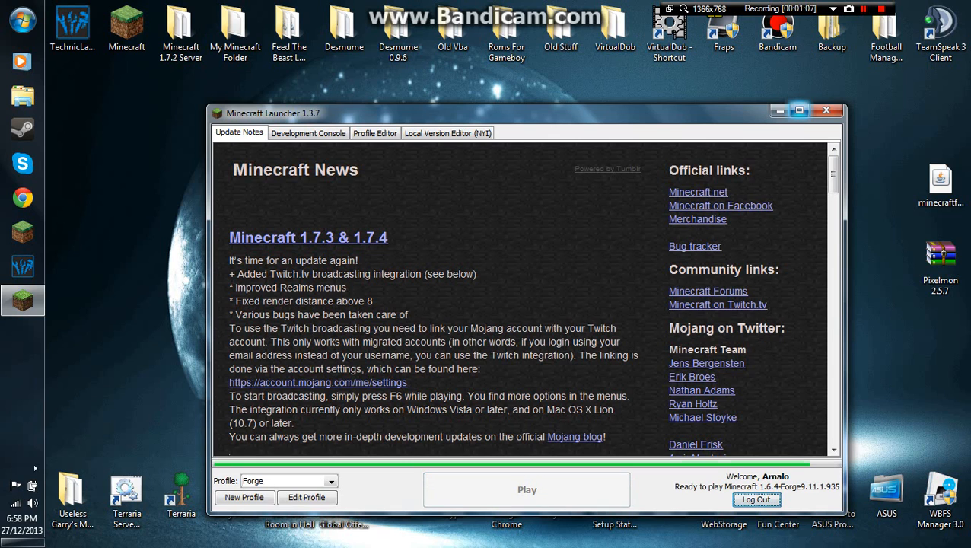
{"action": "left_click", "coordinate": [527, 490]}
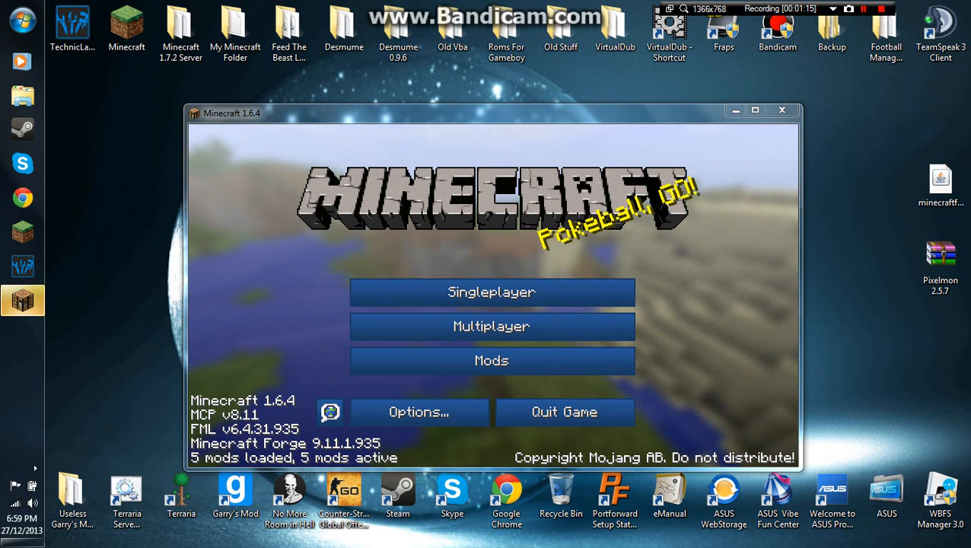
{"action": "mouse_move", "coordinate": [565, 411]}
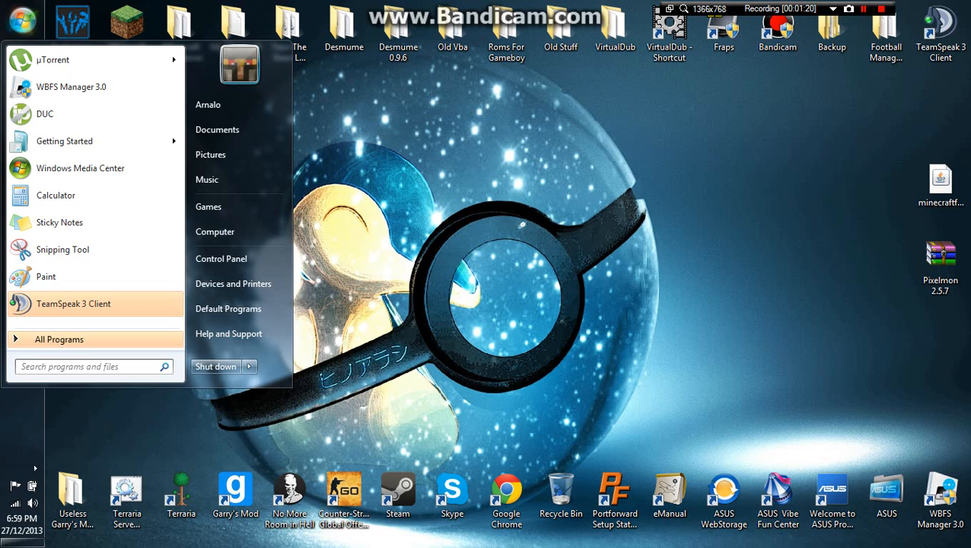
Step: Navigate via %appdata% into the .minecraft mods folder holding Pixelmon 2.5.7 and DamageIndicators
{"action": "type", "text": "%appdata%"}
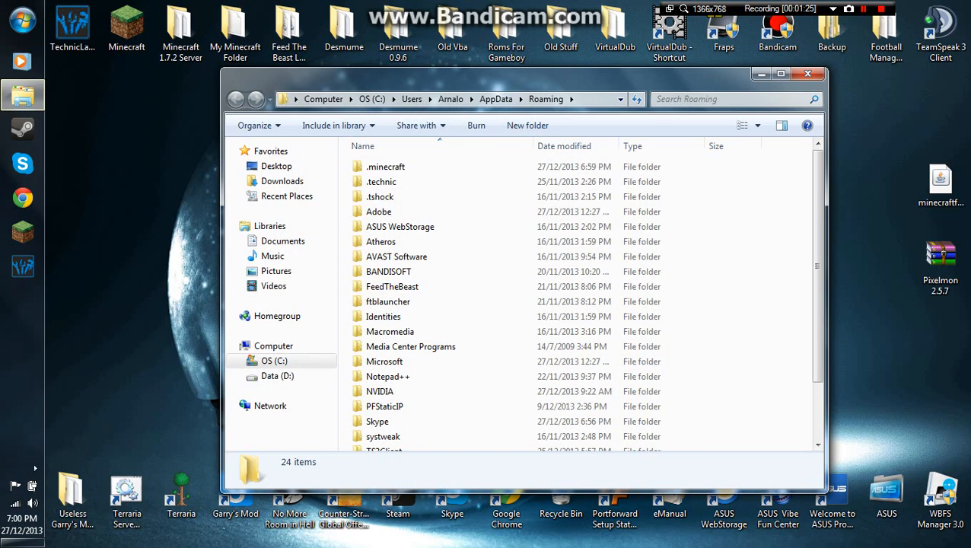
{"action": "double_click", "coordinate": [385, 166]}
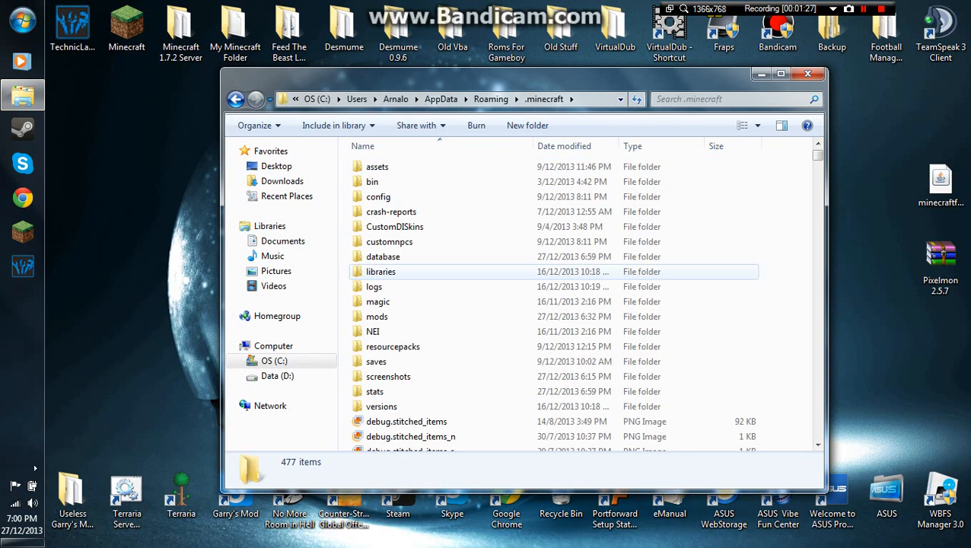
{"action": "mouse_move", "coordinate": [378, 315]}
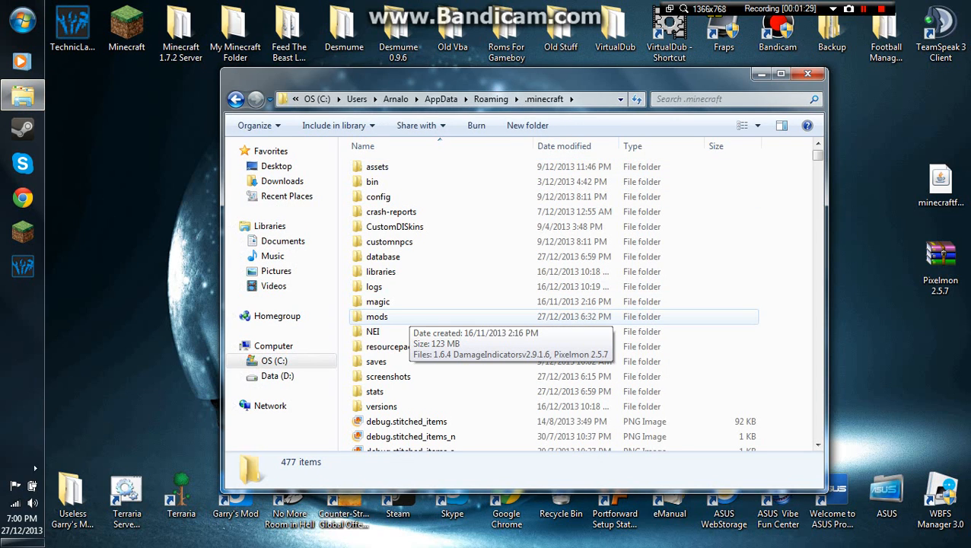
{"action": "double_click", "coordinate": [377, 315]}
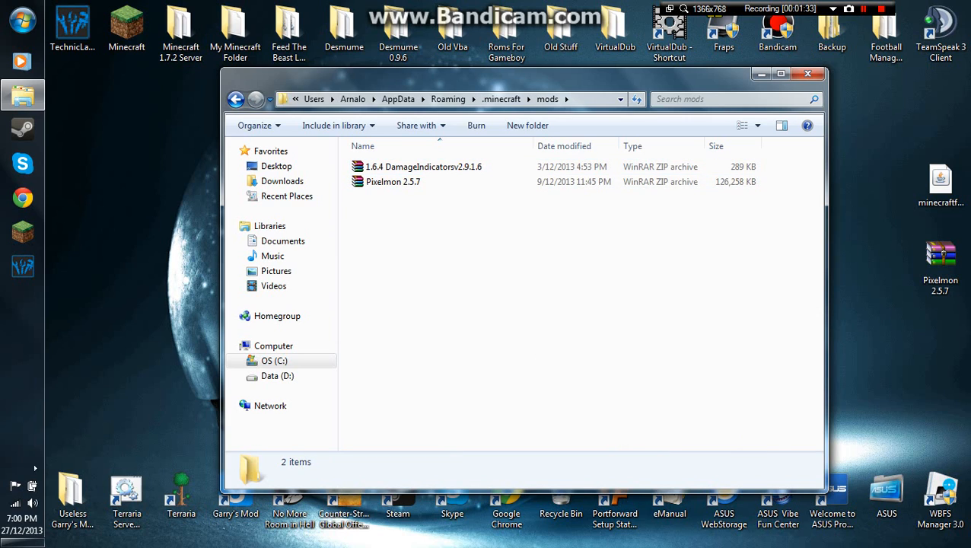
{"action": "mouse_move", "coordinate": [392, 181]}
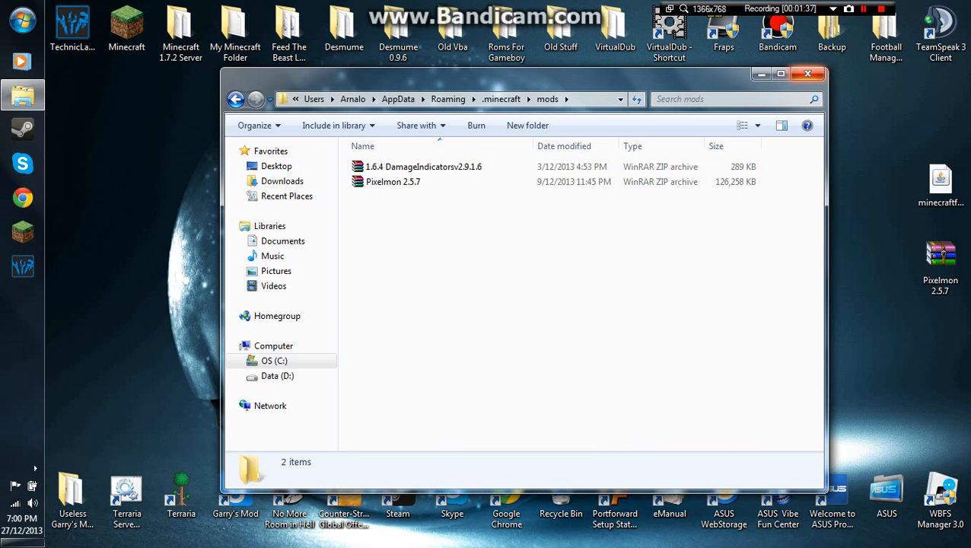
Step: Relaunch Minecraft from the launcher and maximize the game window
{"action": "left_click", "coordinate": [806, 73]}
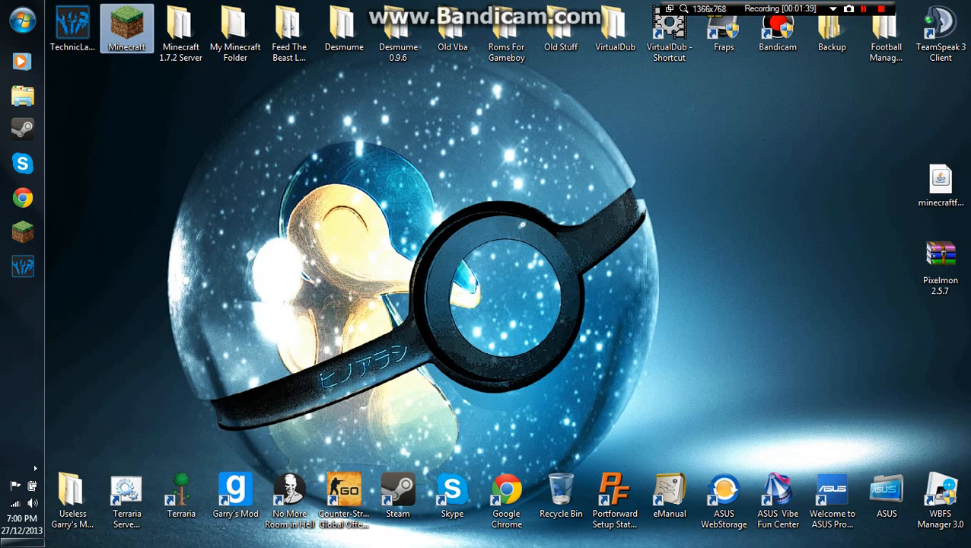
{"action": "right_click", "coordinate": [126, 28]}
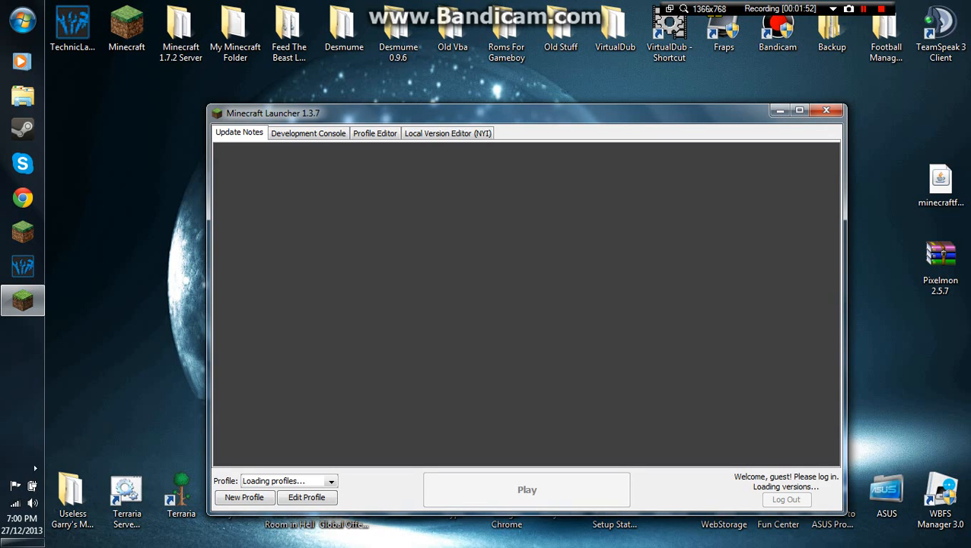
{"action": "left_click", "coordinate": [527, 490]}
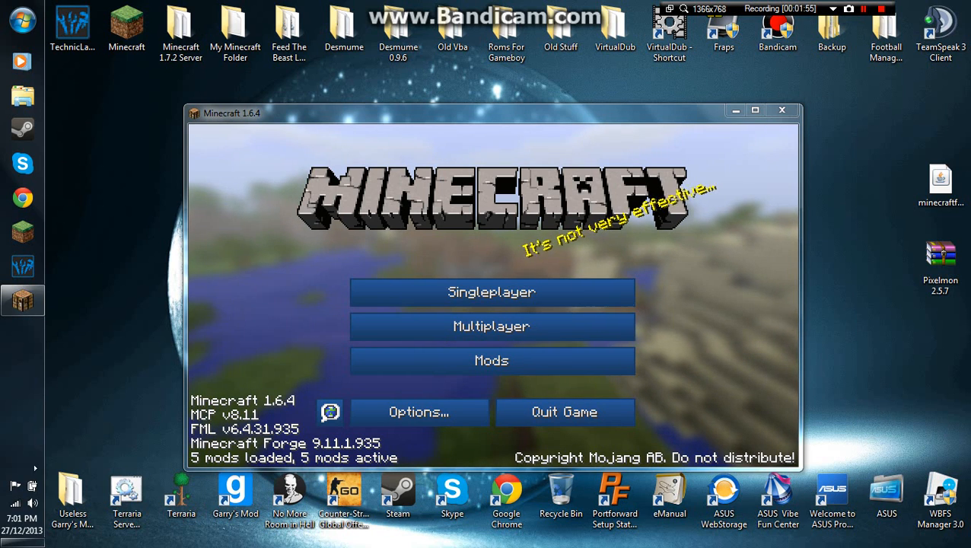
{"action": "left_click", "coordinate": [755, 110]}
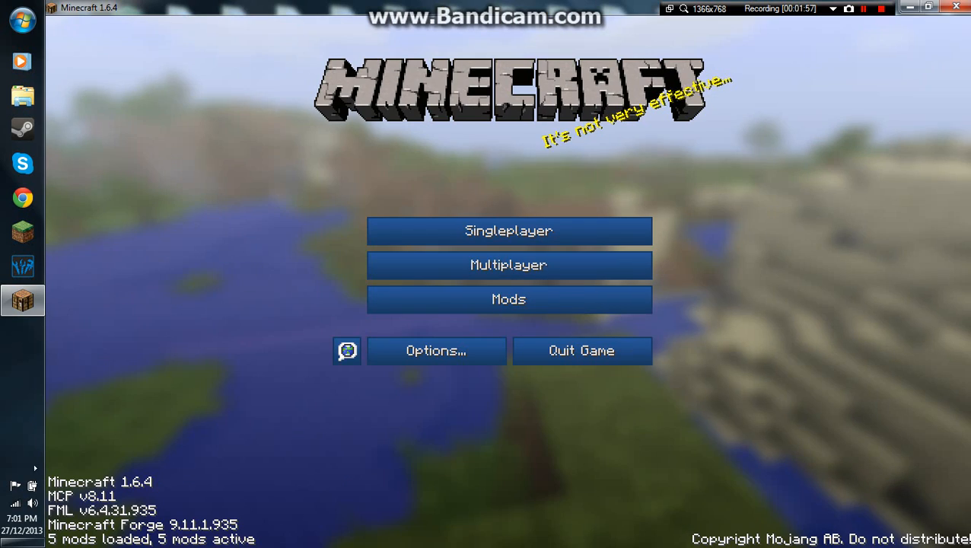
Step: Check the mod list shows Pixelmon and Damage Indicators loaded, then return to the title screen
{"action": "left_click", "coordinate": [509, 298]}
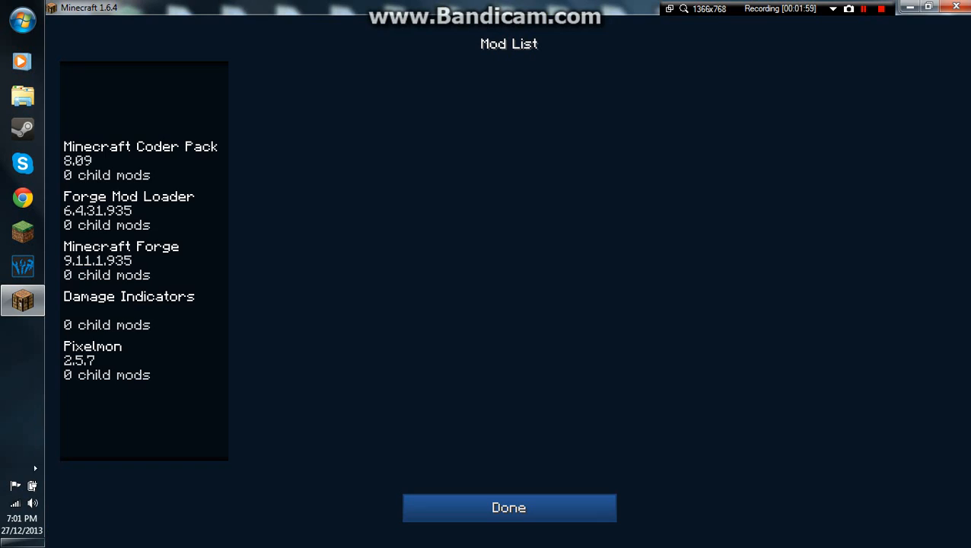
{"action": "left_click", "coordinate": [509, 508]}
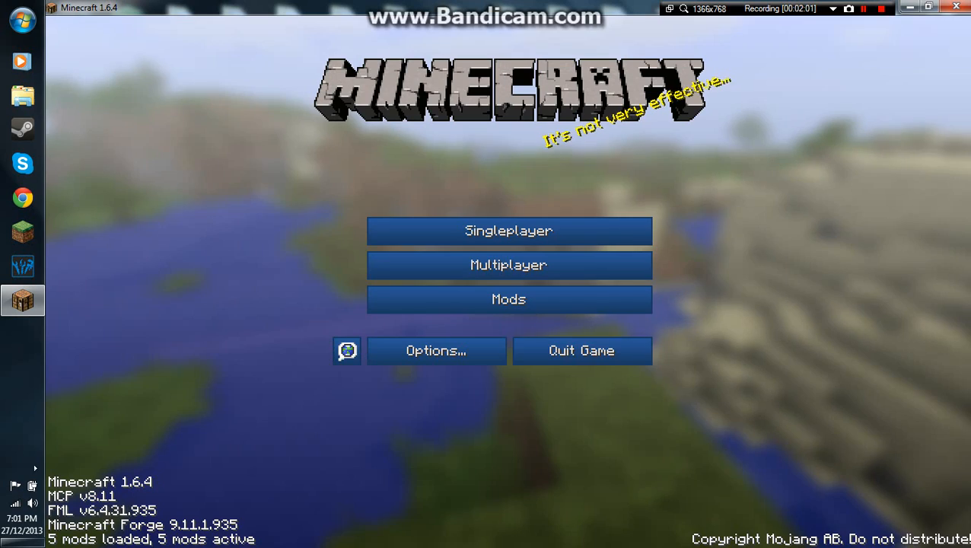
Step: Join the Pokeballers server from the multiplayer list and dismiss the server selector with Charmander in the party
{"action": "left_click", "coordinate": [509, 265]}
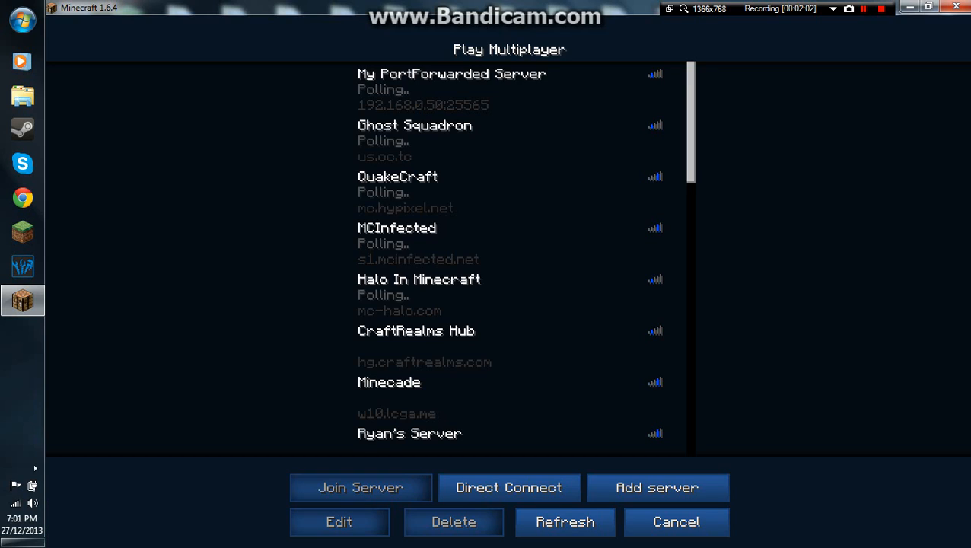
{"action": "scroll", "scroll_direction": "down", "scroll_amount": 3}
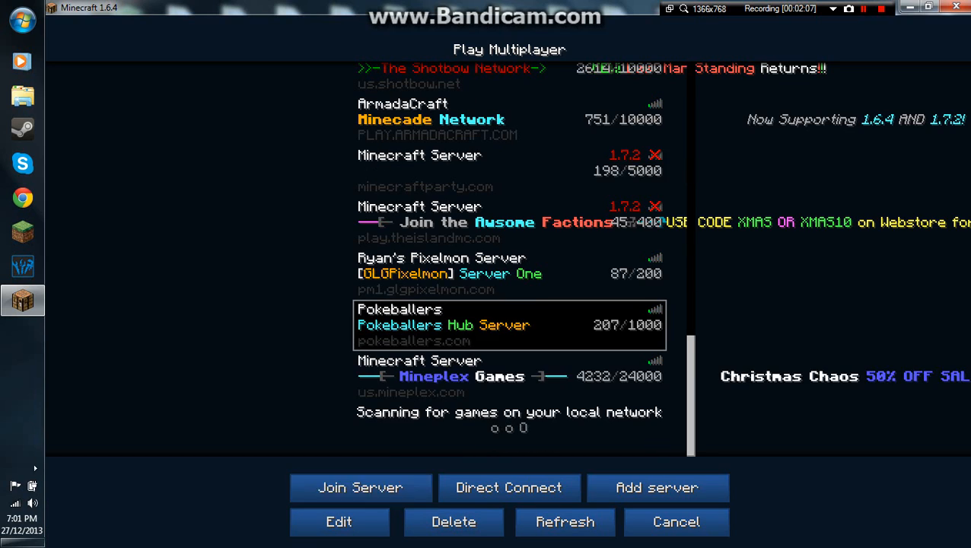
{"action": "left_click", "coordinate": [359, 487]}
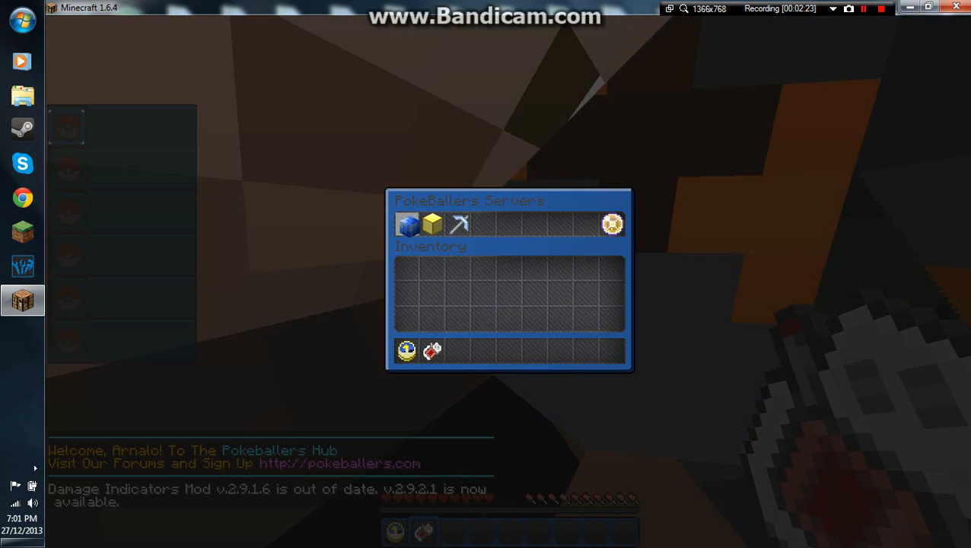
{"action": "key", "text": "Escape"}
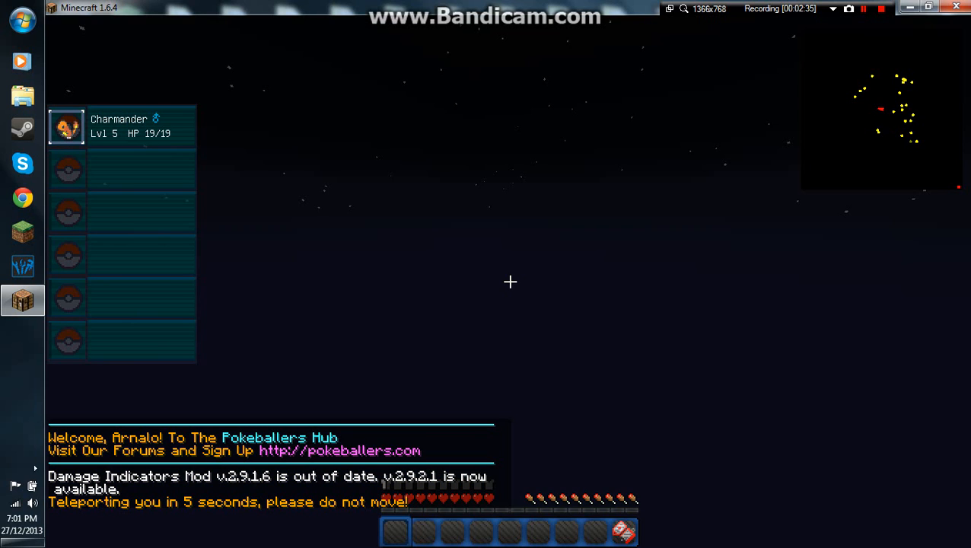
Step: Lower the sound volume to 30% in Options and return to the Pokeballers town
{"action": "key", "text": "Escape"}
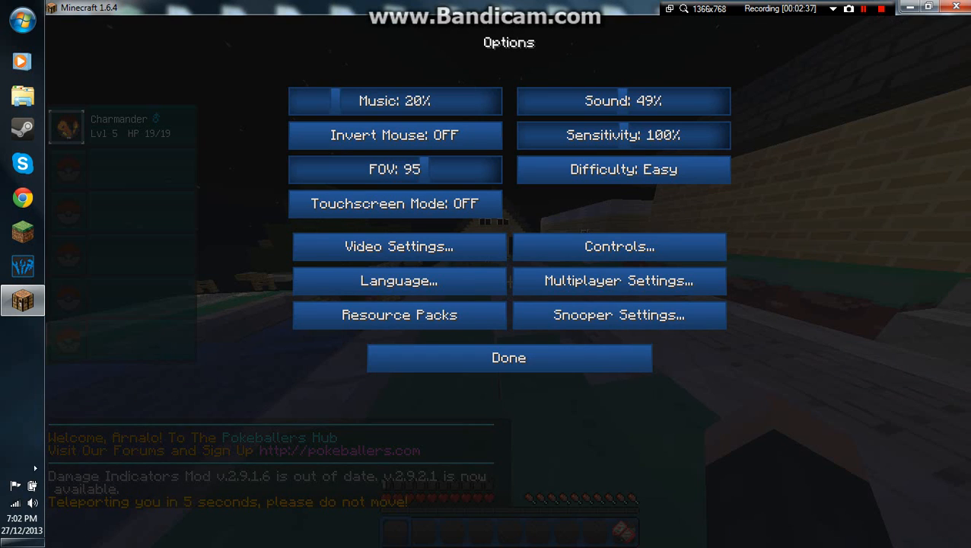
{"action": "left_click", "coordinate": [623, 101]}
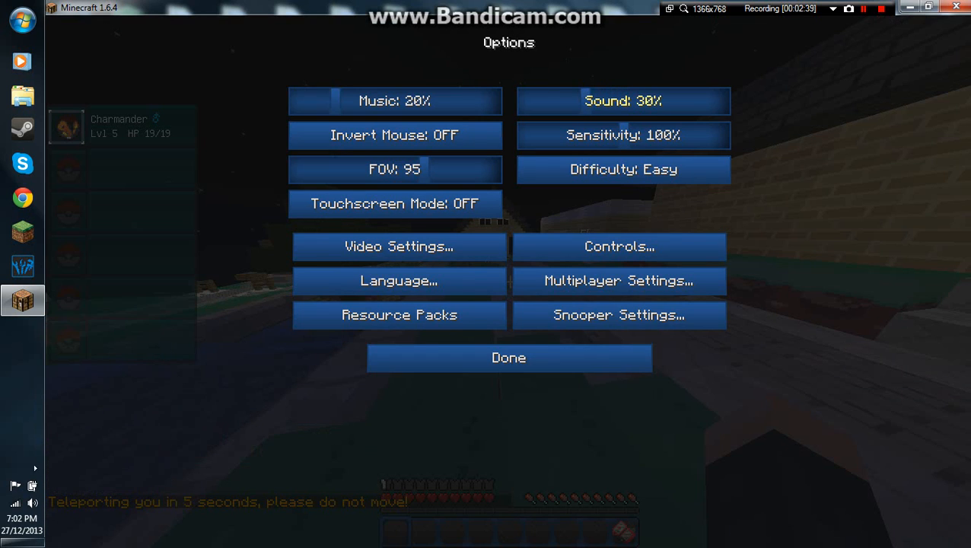
{"action": "left_click", "coordinate": [508, 357]}
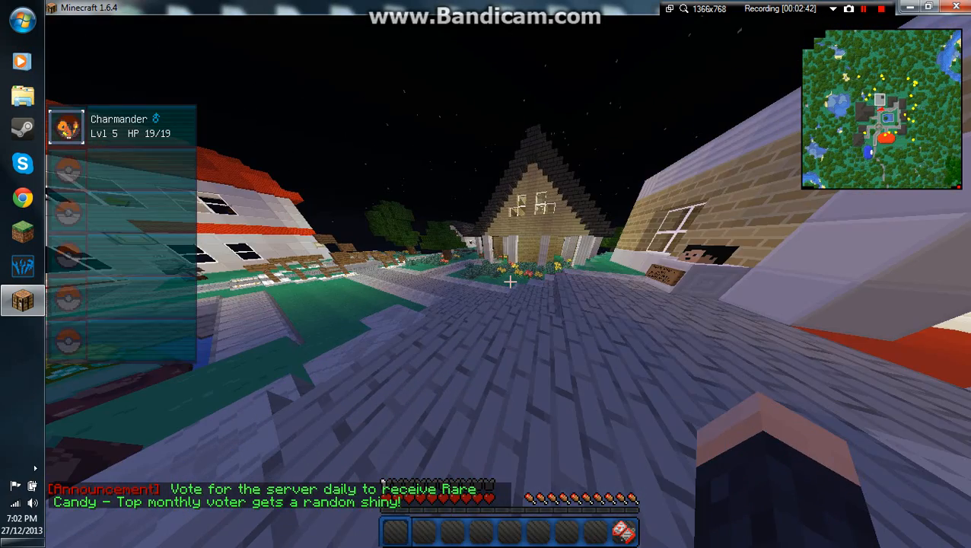
{"action": "mouse_move", "coordinate": [510, 281]}
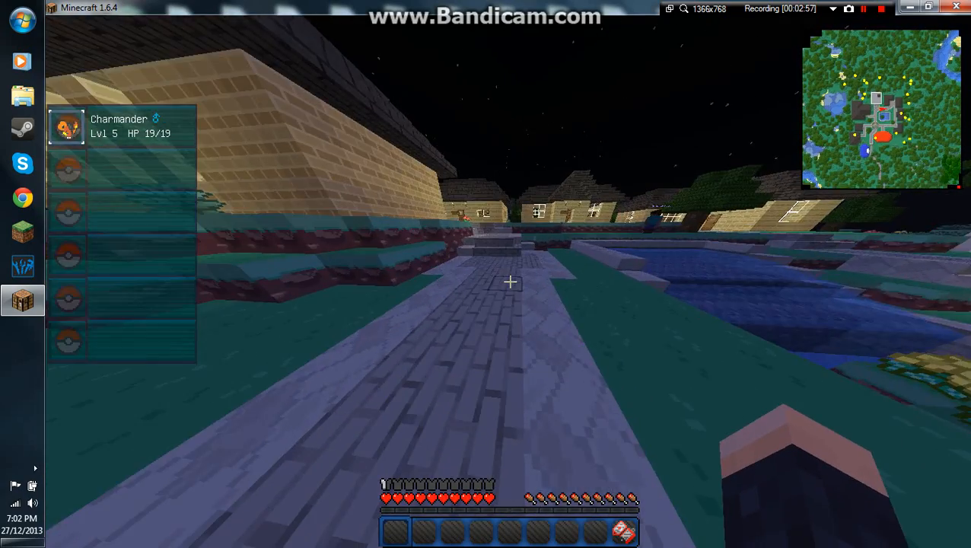
{"action": "key", "text": "Escape"}
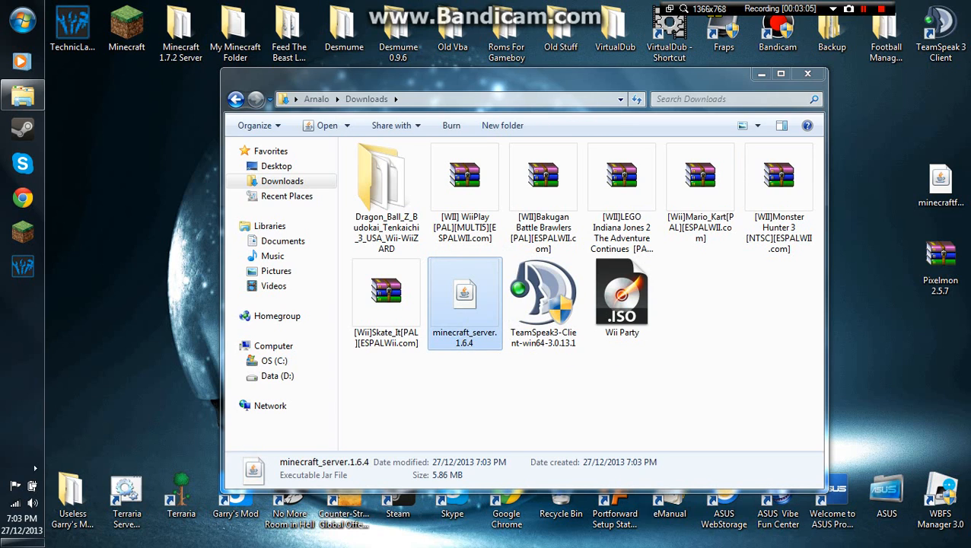
Step: Move minecraft_server.1.6.4 from Downloads onto the desktop and close Explorer
{"action": "left_click_drag", "start_coordinate": [464, 292], "coordinate": [886, 344]}
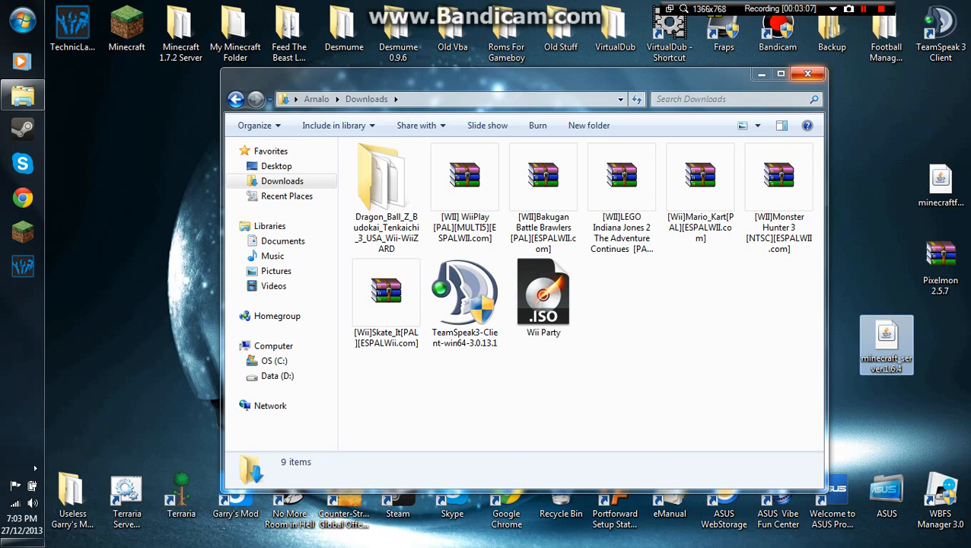
{"action": "left_click", "coordinate": [806, 74]}
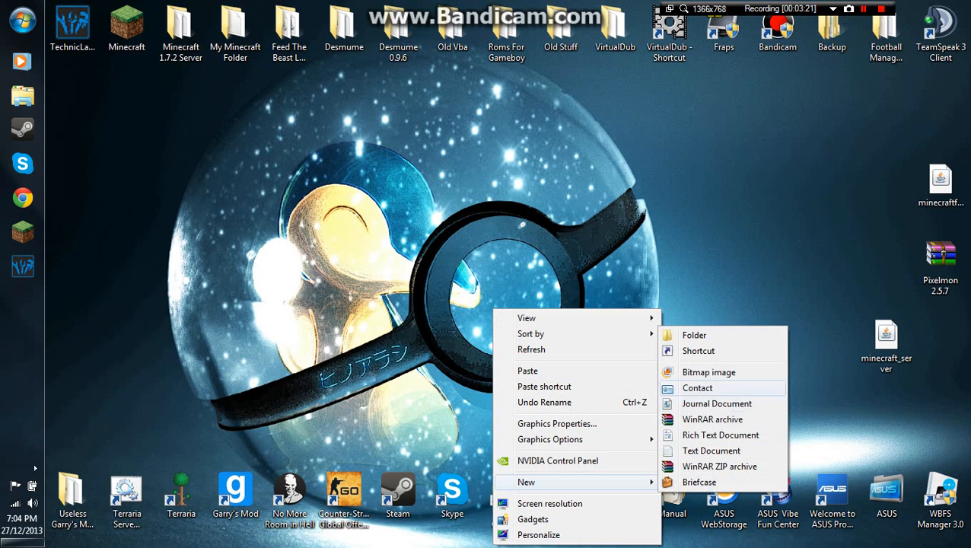
Step: Create a new desktop folder named Pixelmon Server
{"action": "left_click", "coordinate": [694, 335]}
{"action": "type", "text": "Pixelmon S"}
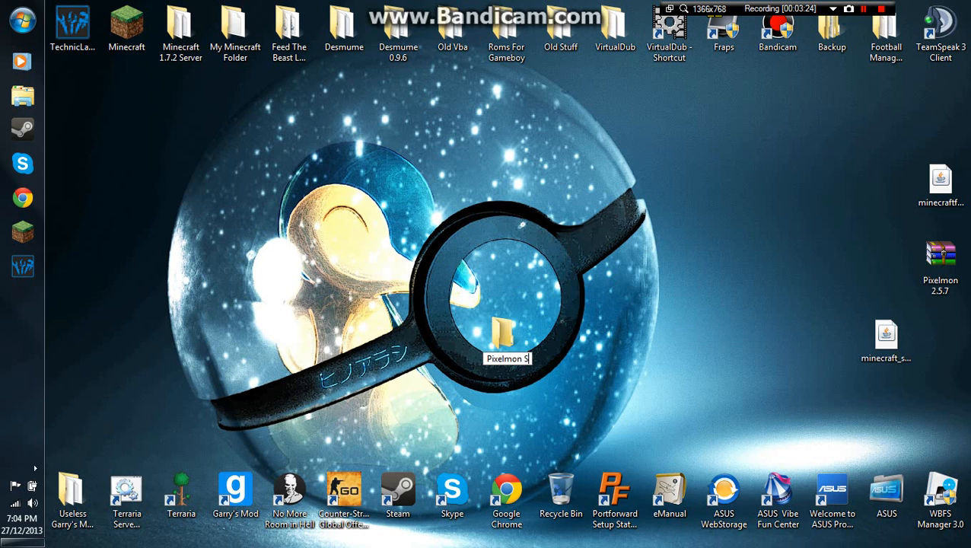
{"action": "left_click", "coordinate": [506, 334]}
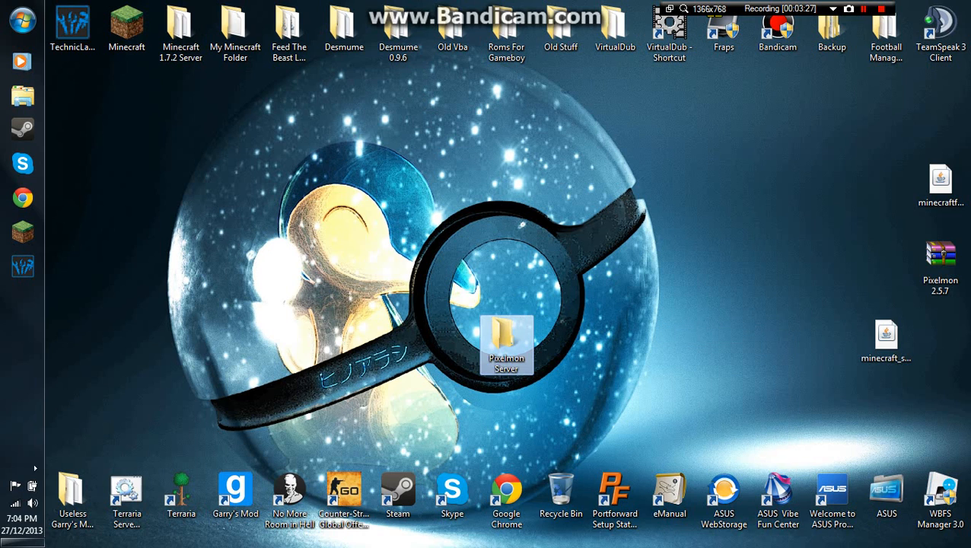
Step: Move the server jar into Pixelmon Server and run it once to generate world, ops and properties files
{"action": "left_click", "coordinate": [886, 344]}
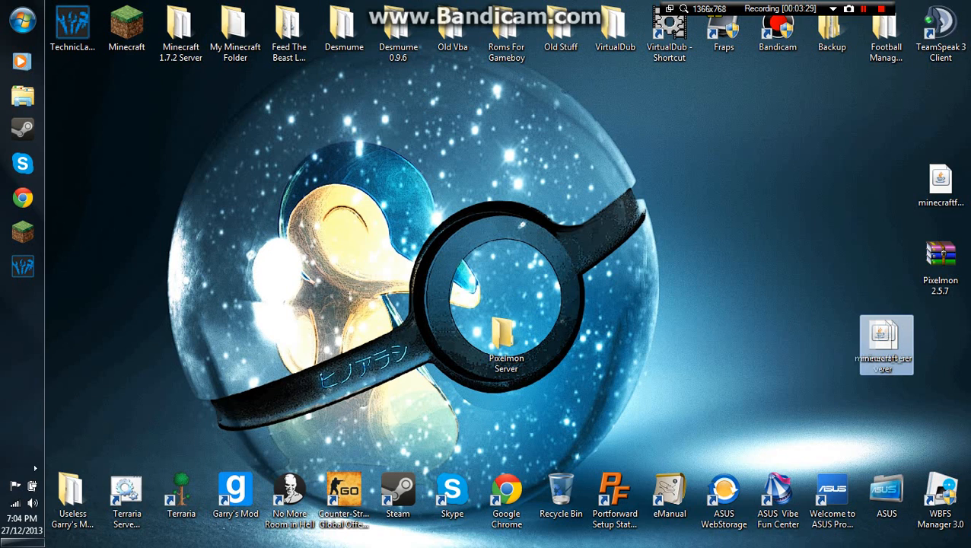
{"action": "left_click_drag", "start_coordinate": [885, 344], "coordinate": [506, 343]}
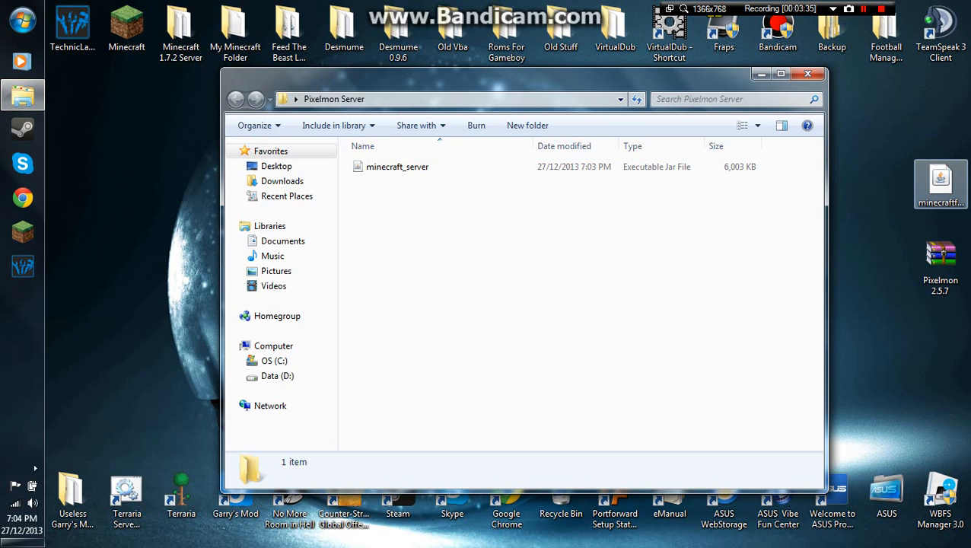
{"action": "left_click", "coordinate": [397, 166]}
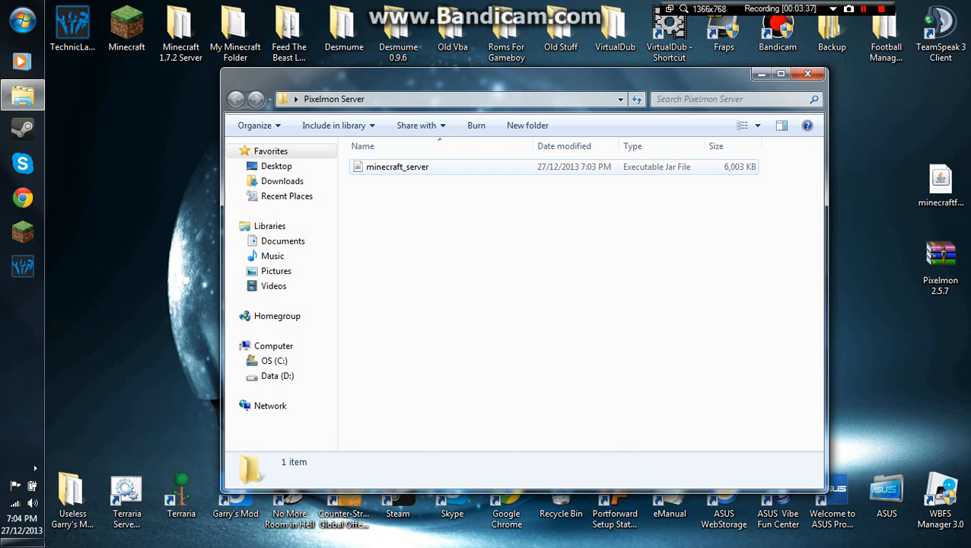
{"action": "left_click", "coordinate": [397, 166]}
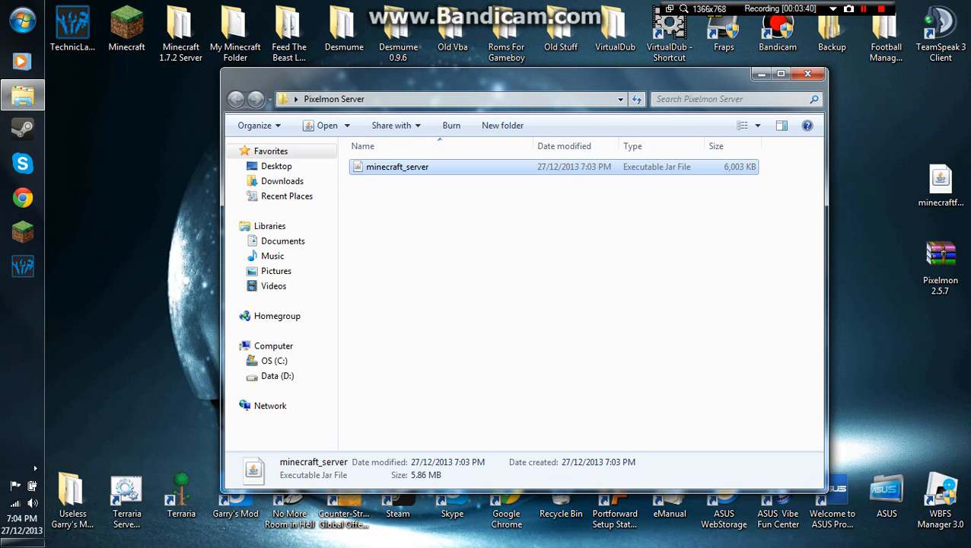
{"action": "double_click", "coordinate": [397, 166]}
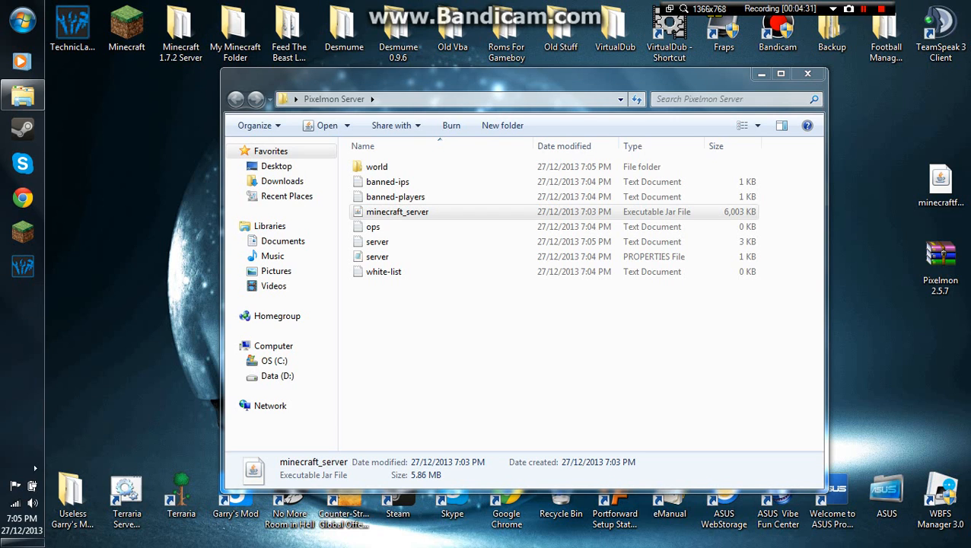
{"action": "mouse_move", "coordinate": [940, 183]}
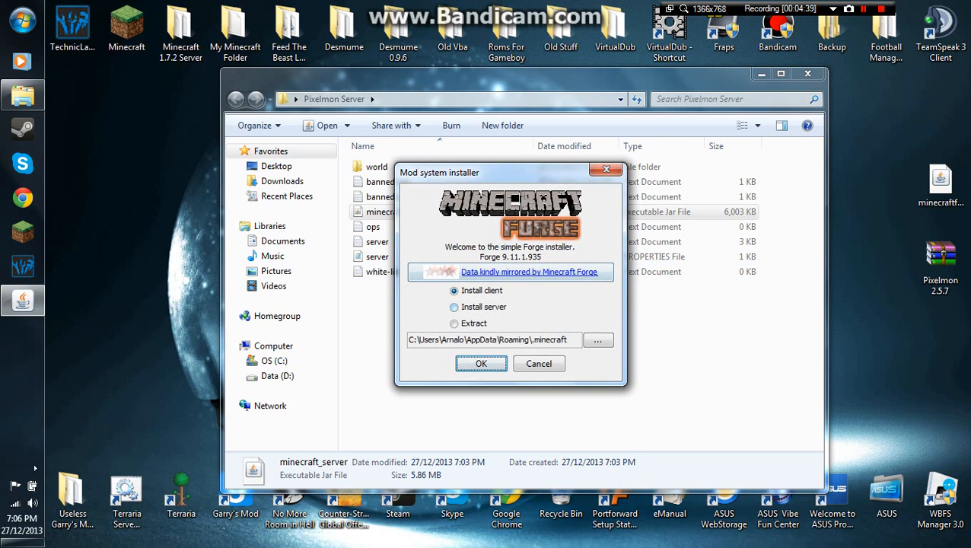
Step: Install the Forge server into the Desktop\Pixelmon Server folder
{"action": "left_click", "coordinate": [454, 308]}
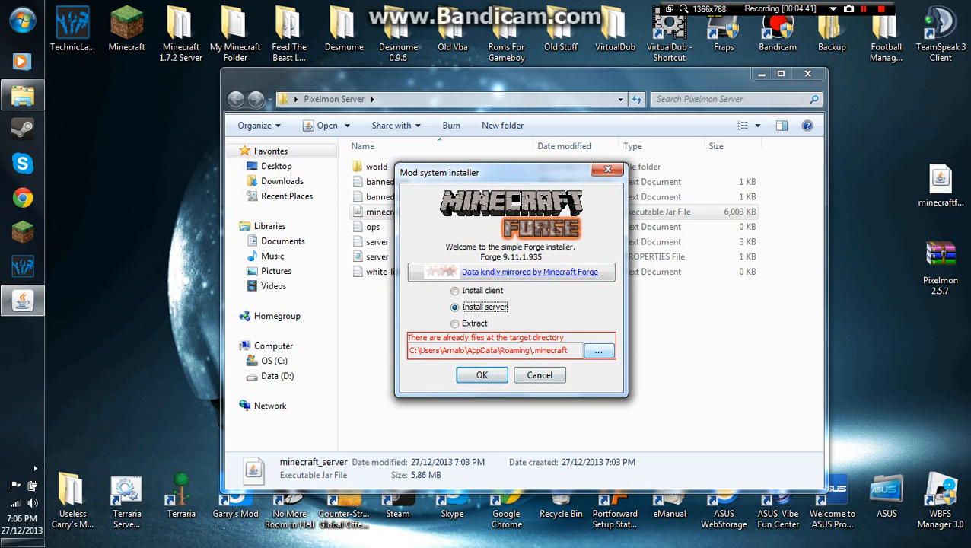
{"action": "left_click", "coordinate": [600, 350]}
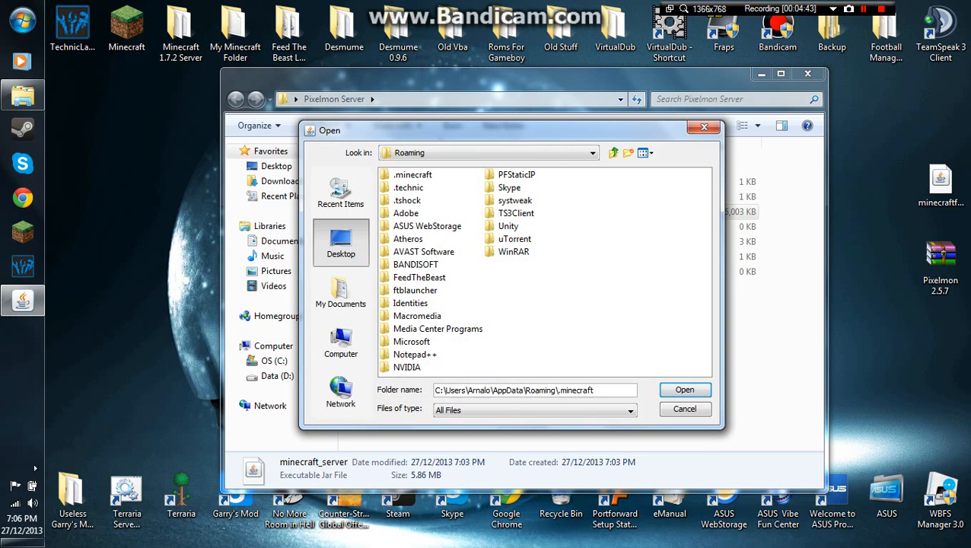
{"action": "left_click", "coordinate": [341, 244]}
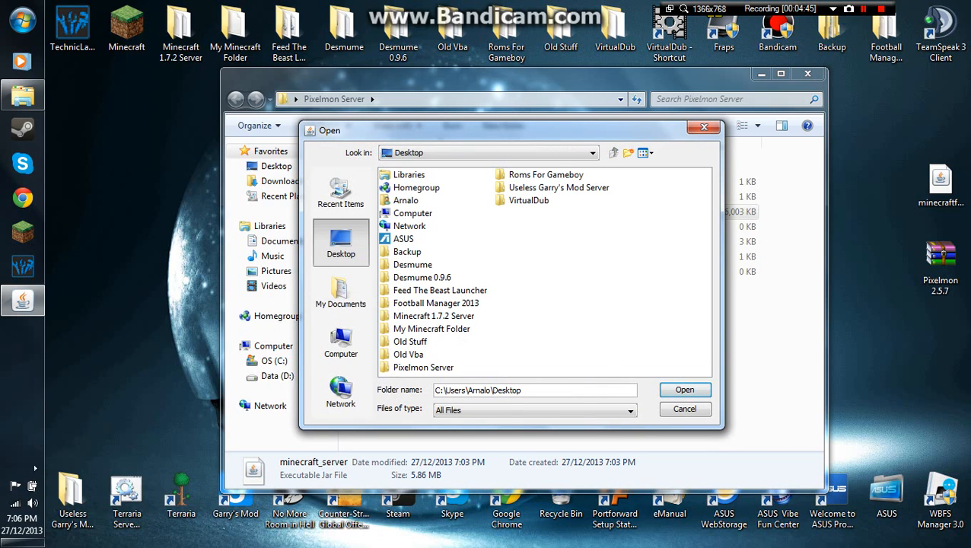
{"action": "double_click", "coordinate": [423, 366]}
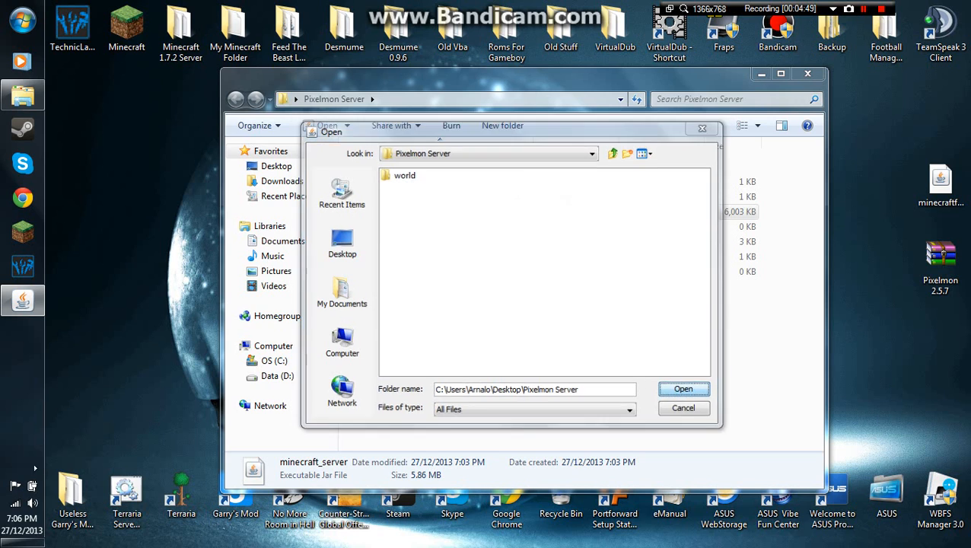
{"action": "left_click", "coordinate": [682, 390]}
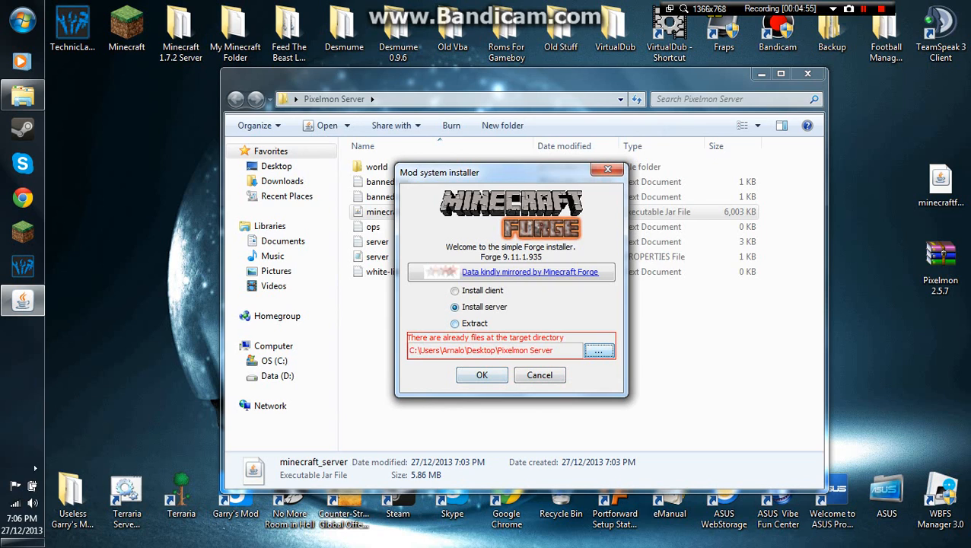
{"action": "left_click", "coordinate": [481, 375]}
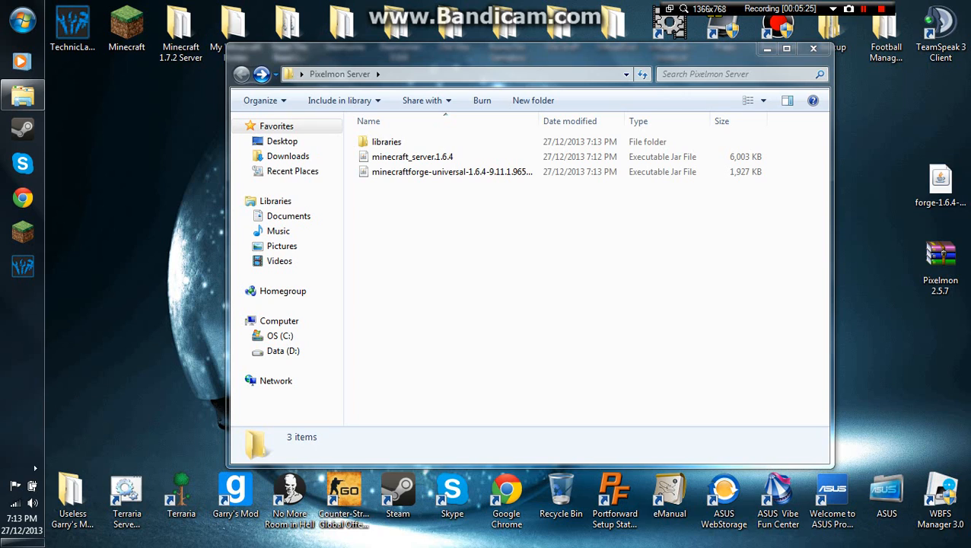
Step: Run the minecraftforge-universal jar once so Forge generates the mods folder and log files
{"action": "left_click", "coordinate": [452, 171]}
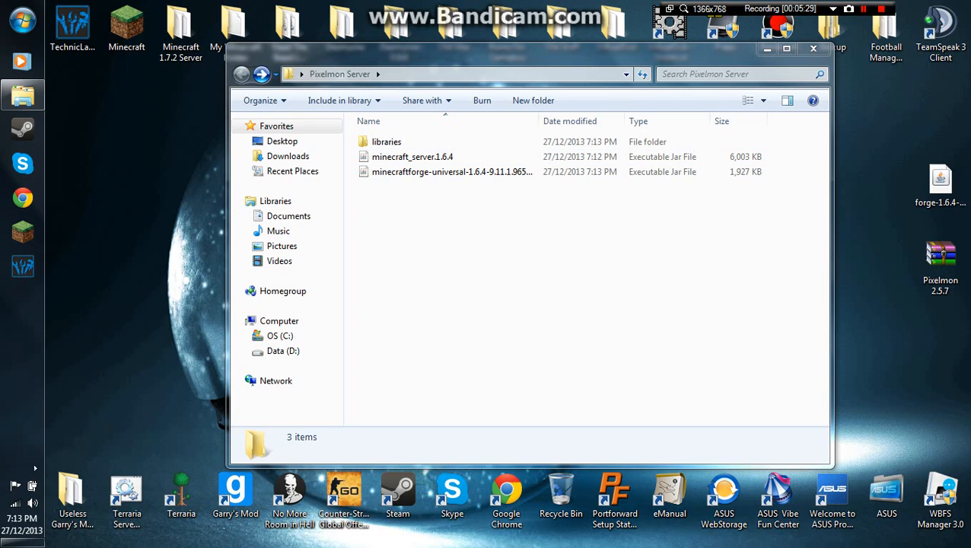
{"action": "left_click", "coordinate": [452, 171]}
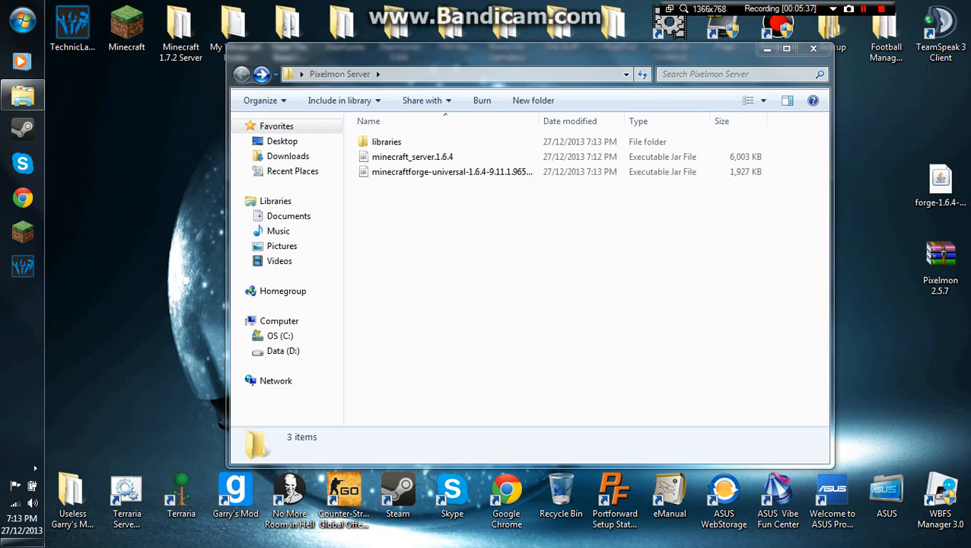
{"action": "left_click", "coordinate": [452, 170]}
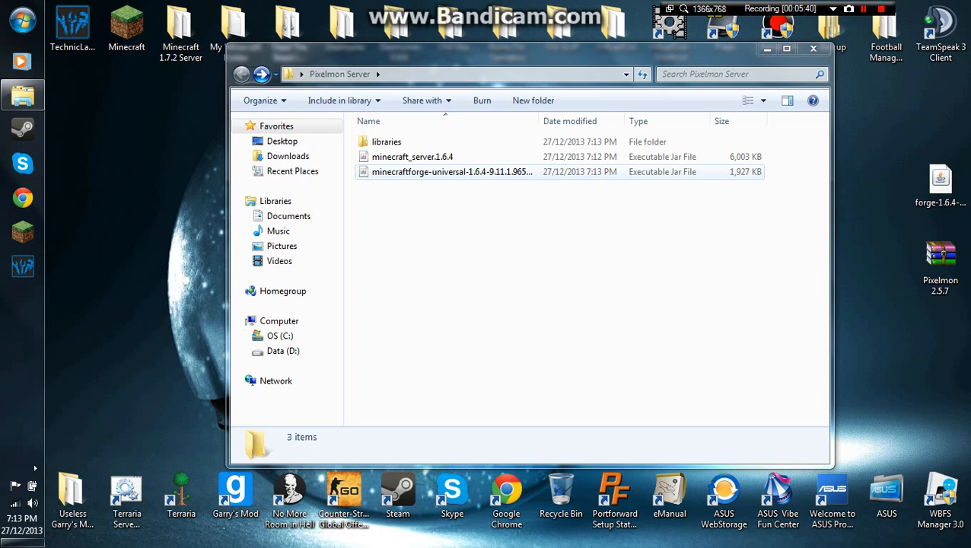
{"action": "left_click", "coordinate": [451, 170]}
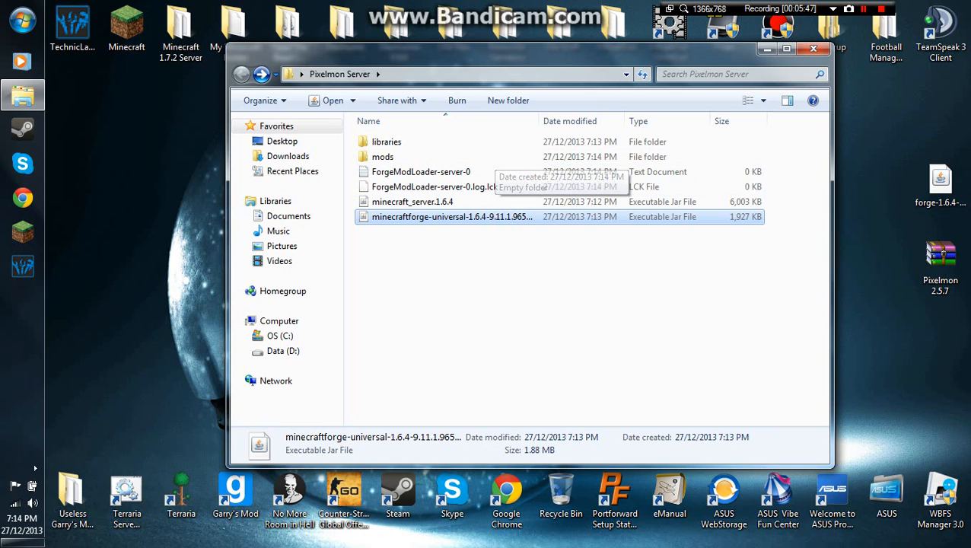
{"action": "mouse_move", "coordinate": [452, 216]}
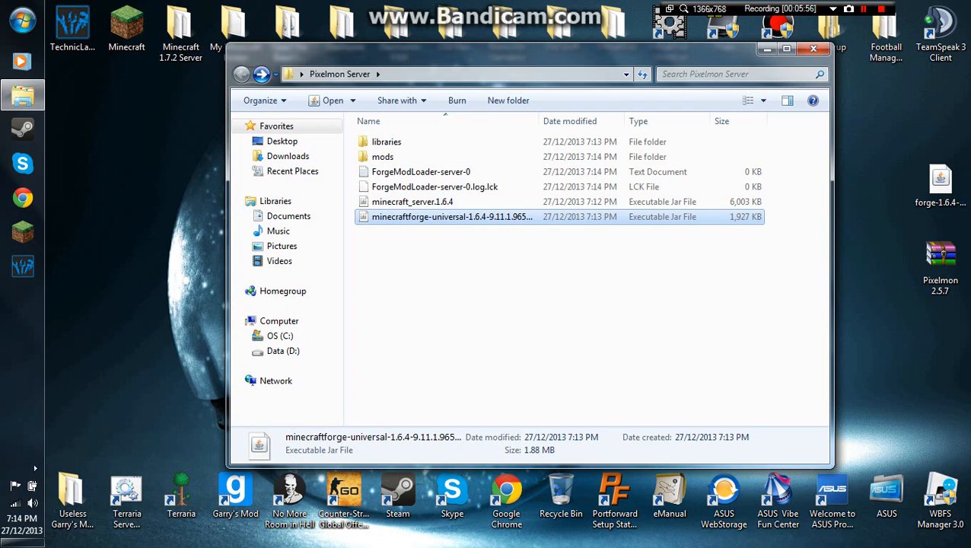
Step: Start the Forge server GUI and let it generate the world until it reports Done
{"action": "double_click", "coordinate": [452, 217]}
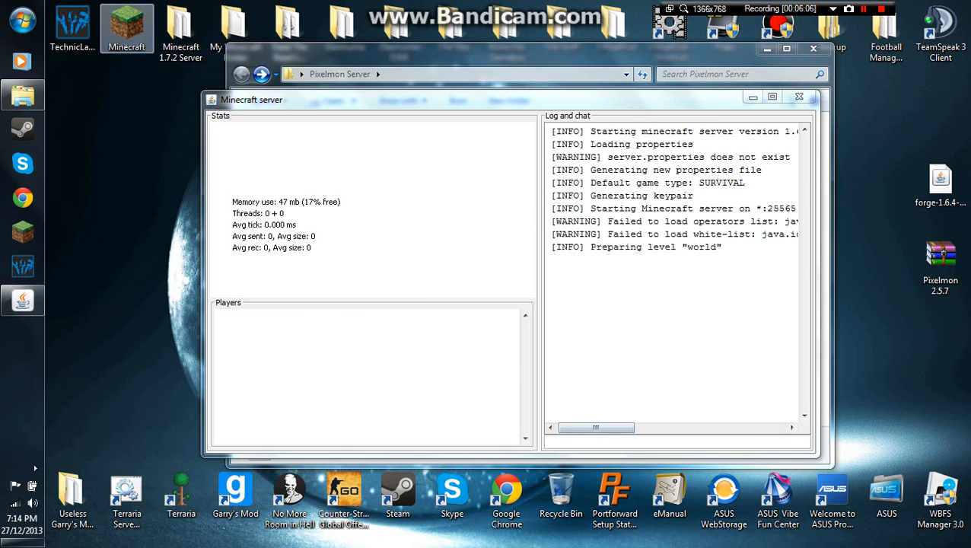
{"action": "right_click", "coordinate": [128, 28]}
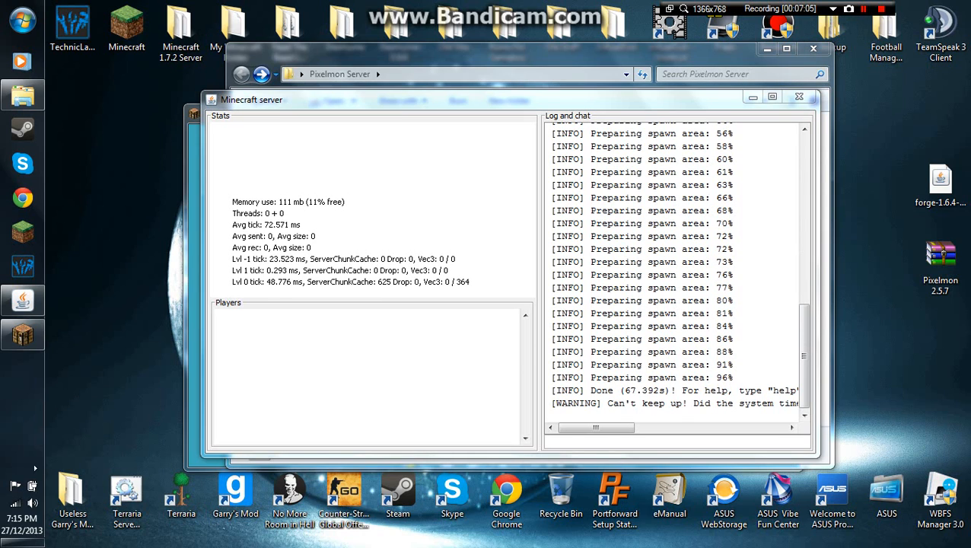
Step: Stop the server with the stop command and close its window
{"action": "type", "text": "st"}
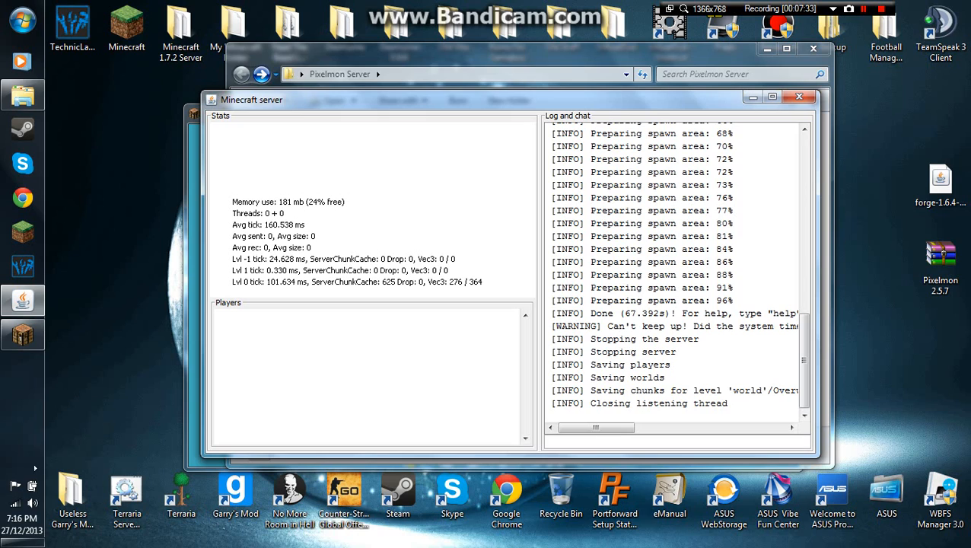
{"action": "left_click", "coordinate": [678, 442]}
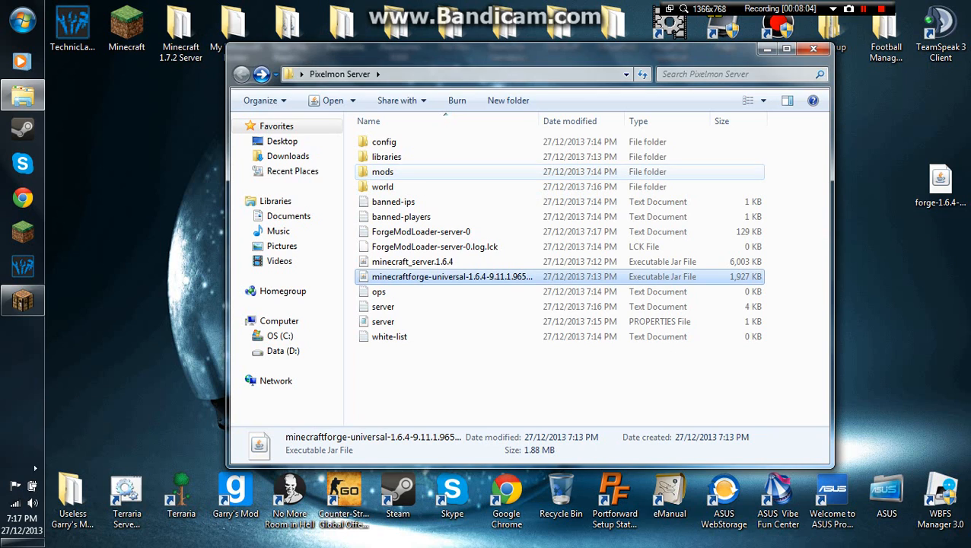
Step: Verify Pixelmon 2.5.7 zip sits in the mods folder, then close the Explorer window
{"action": "double_click", "coordinate": [382, 171]}
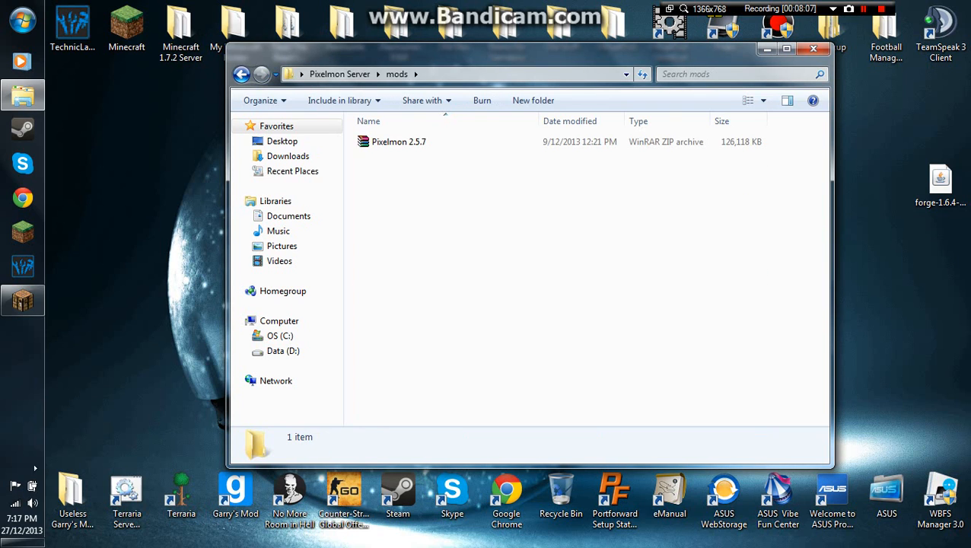
{"action": "left_click", "coordinate": [240, 73]}
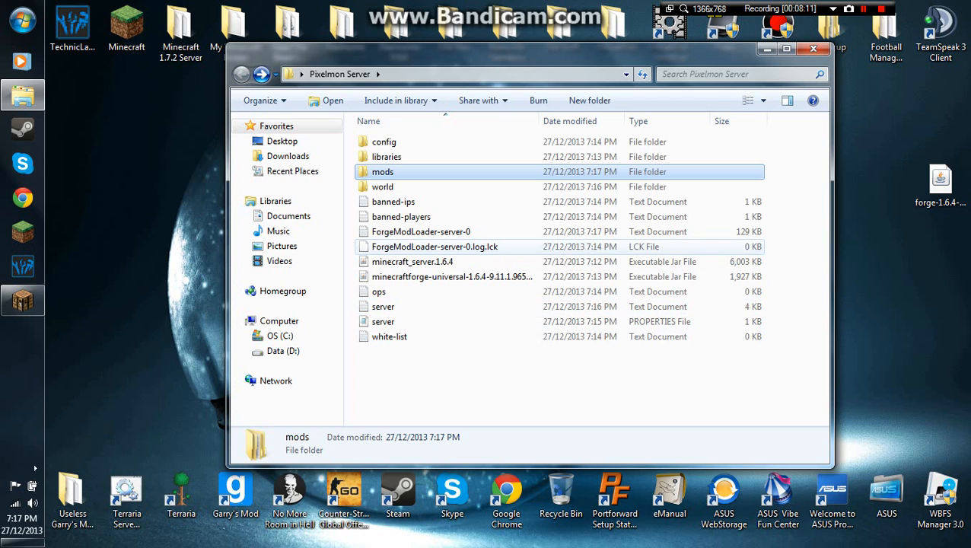
{"action": "left_click", "coordinate": [452, 277]}
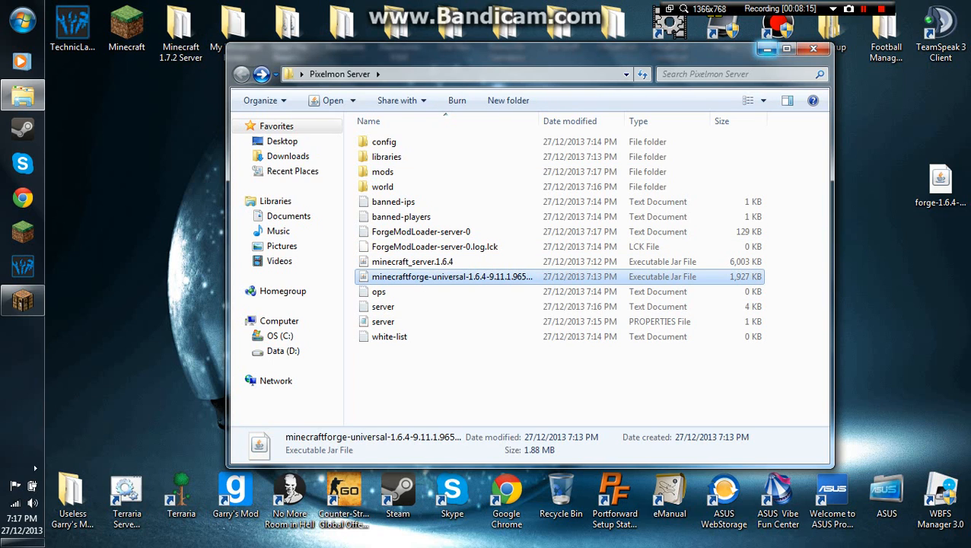
{"action": "left_click", "coordinate": [813, 49]}
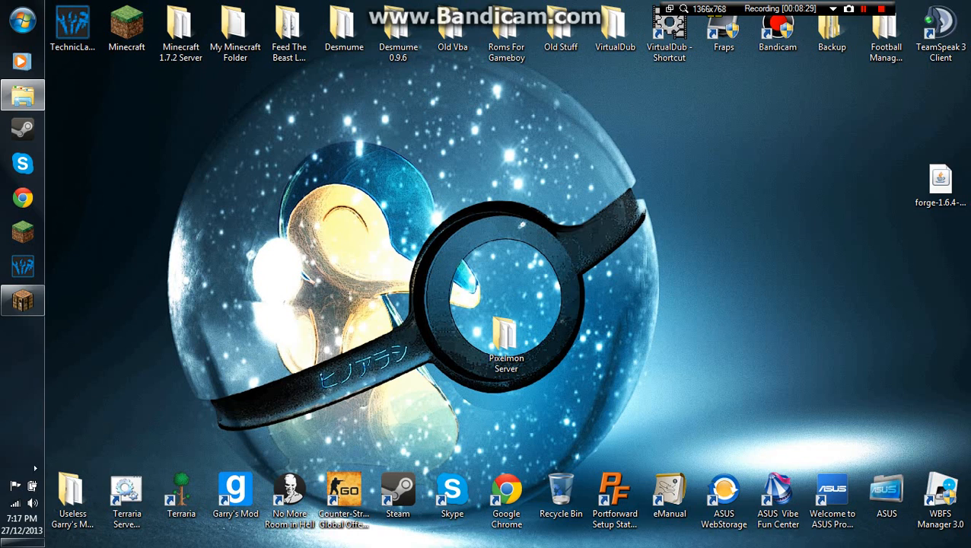
Step: Relaunch the server jar and start Minecraft 1.6.4 with the Forge profile
{"action": "double_click", "coordinate": [505, 336]}
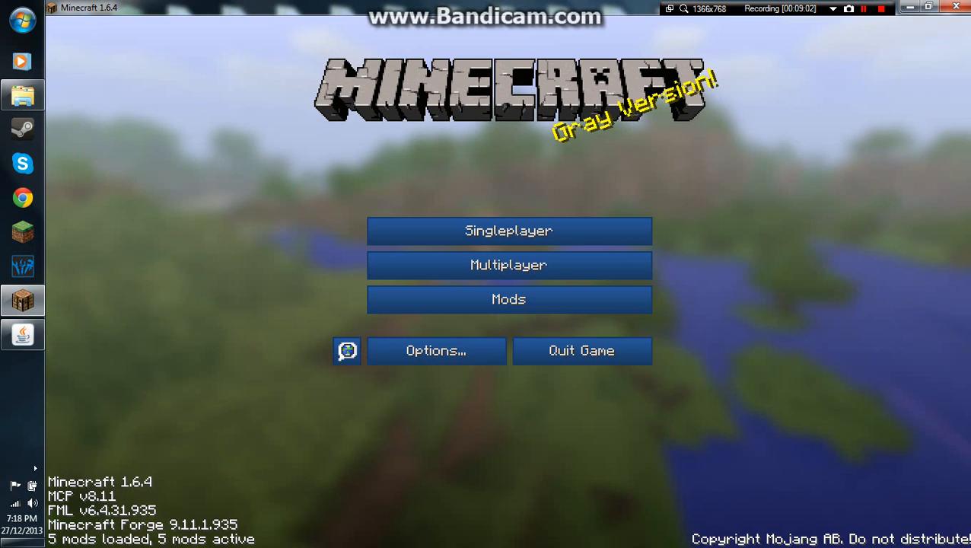
Step: Join the local Pixelmon server via Multiplayer Direct Connect to localhost
{"action": "left_click", "coordinate": [508, 265]}
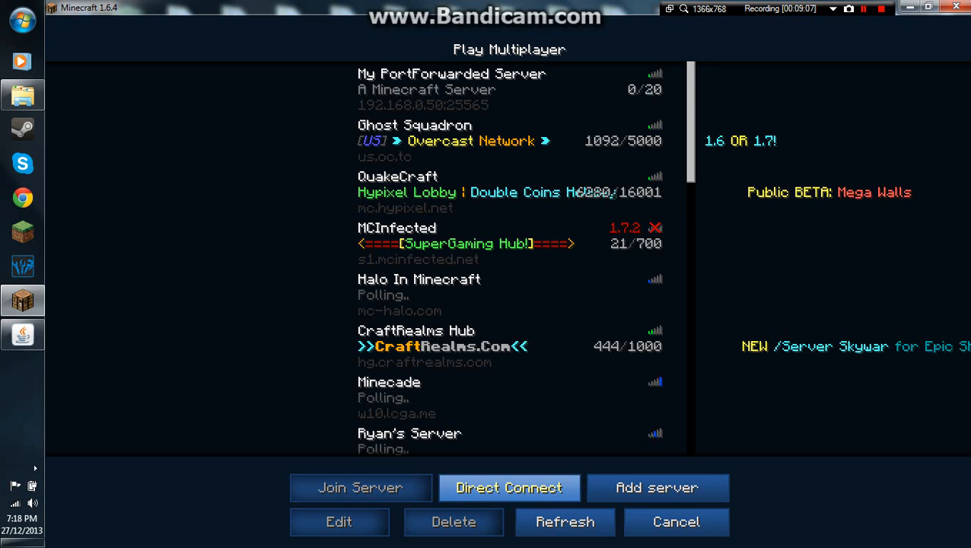
{"action": "left_click", "coordinate": [509, 487]}
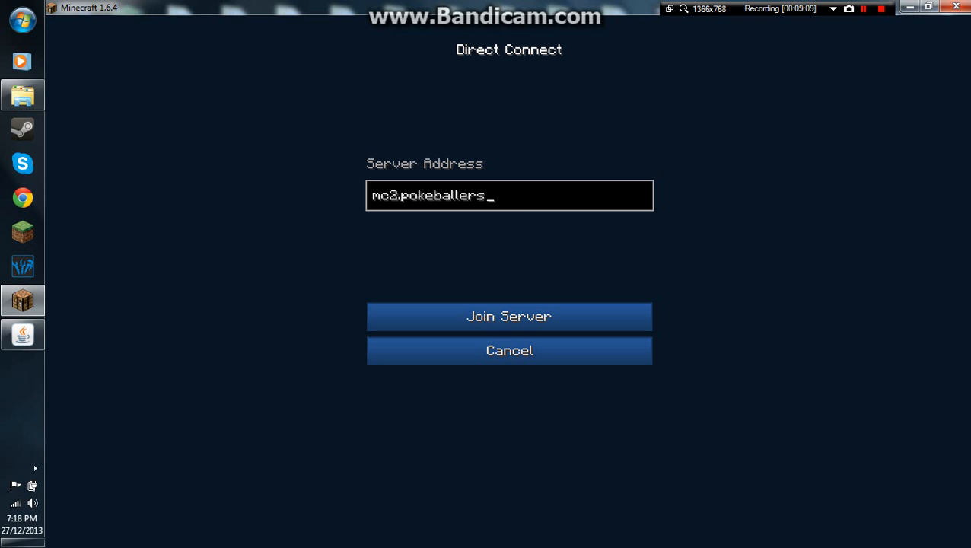
{"action": "type", "text": "loca"}
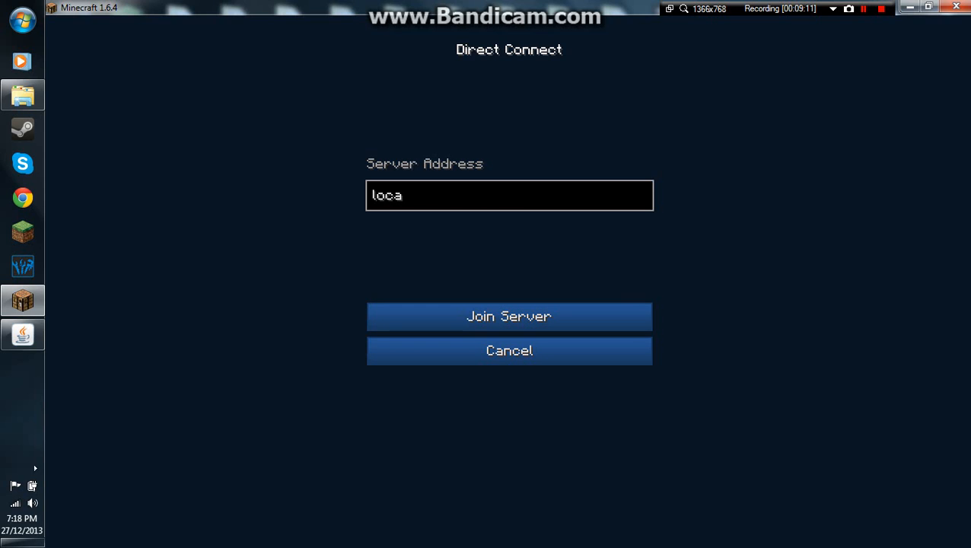
{"action": "left_click", "coordinate": [508, 315]}
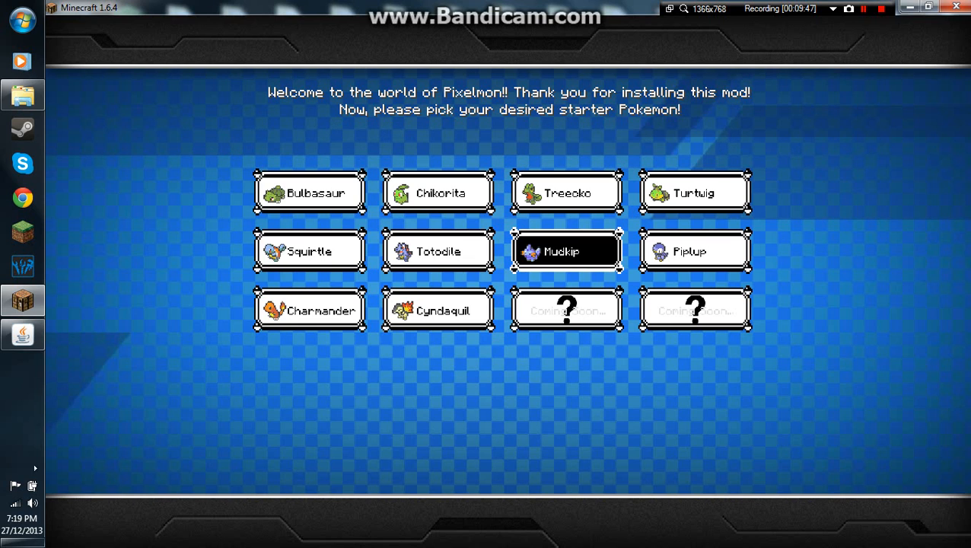
Step: Choose Mudkip as the starter Pokémon and spawn in the snowy world
{"action": "left_click", "coordinate": [566, 251]}
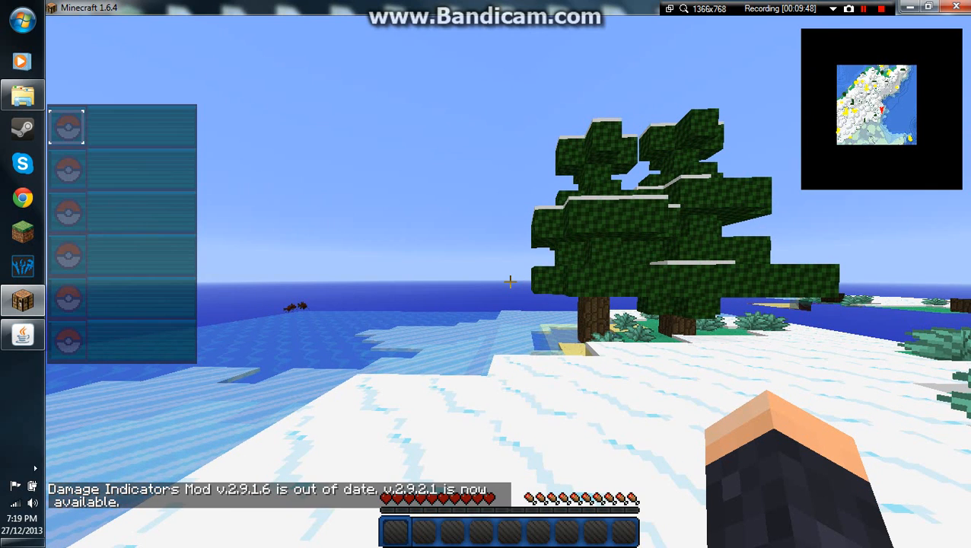